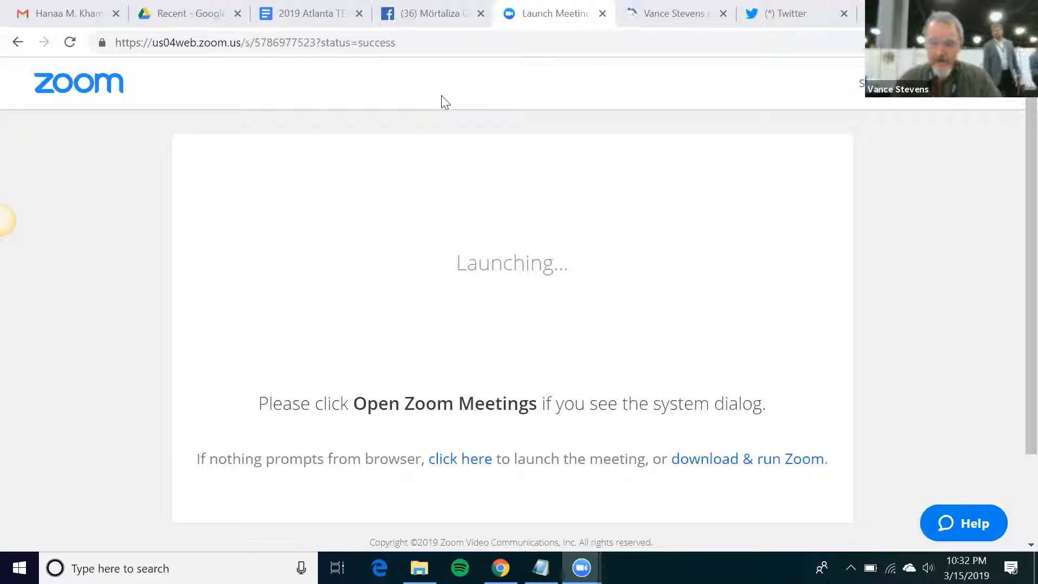
mouse_move(577, 149)
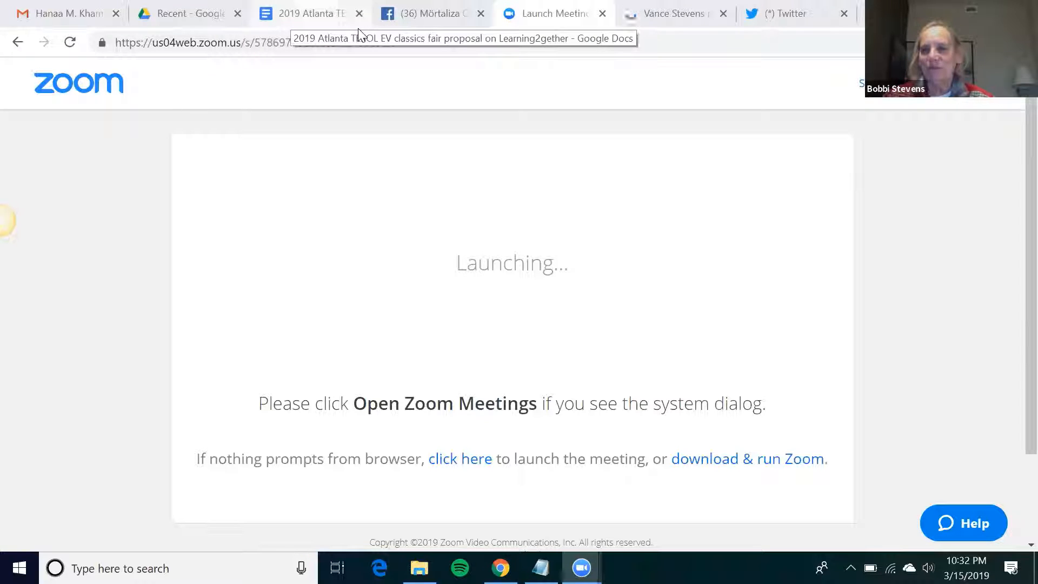
Switch from the Zoom launch page to the 2019 Atlanta TESOL EV classics fair proposal doc.
click(306, 13)
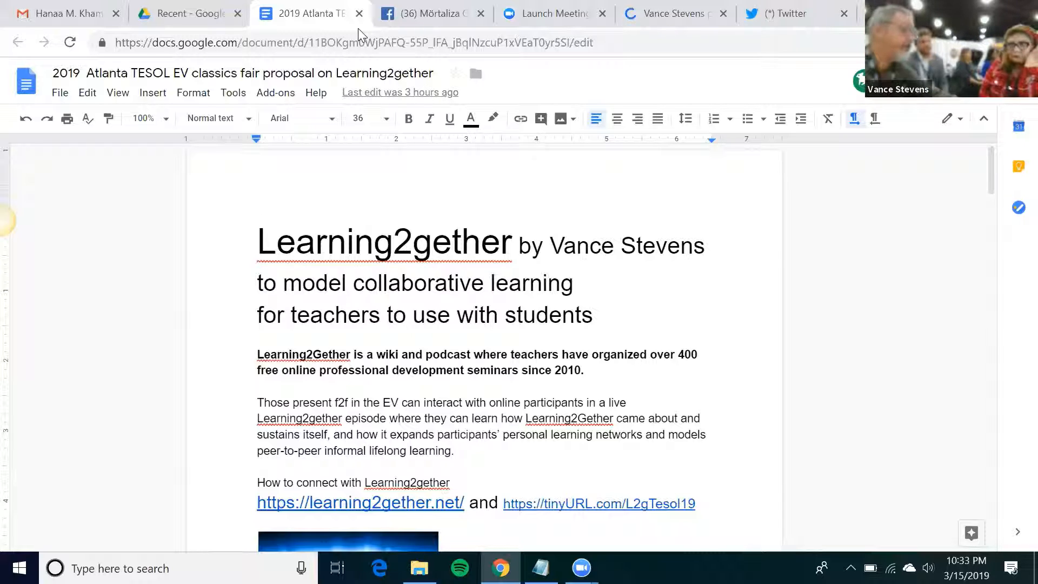
Open the learning2gether.net blog link from the proposal, landing on episode #403.
click(259, 242)
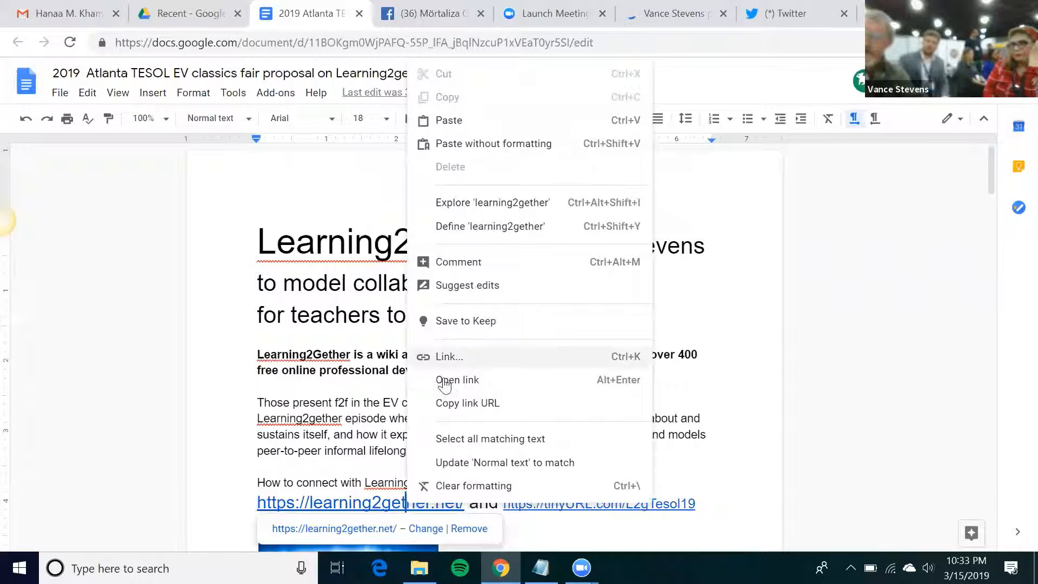
click(456, 379)
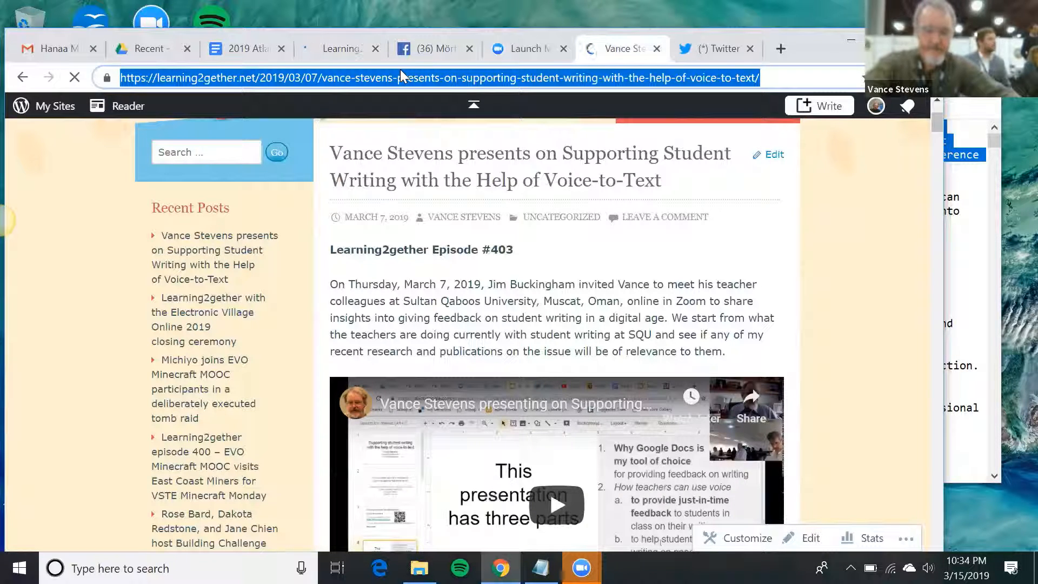
Navigate via 'lea' in the address bar to the learning2gether.pbworks.com wiki FrontPage.
text(lea)
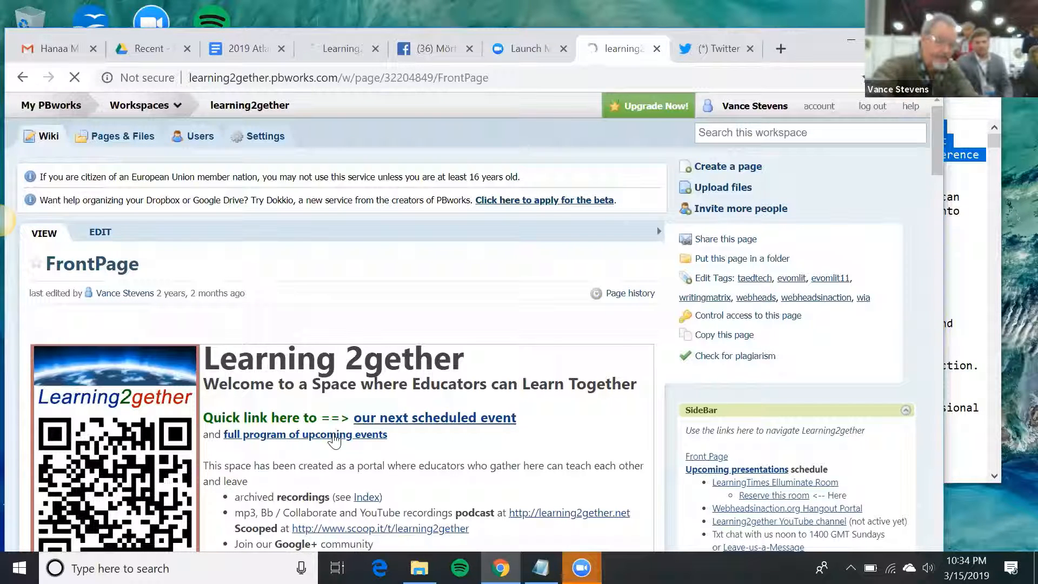
From the wiki's archive index, open the Episode 399 Minecraft Building Challenge post in a new tab.
click(305, 434)
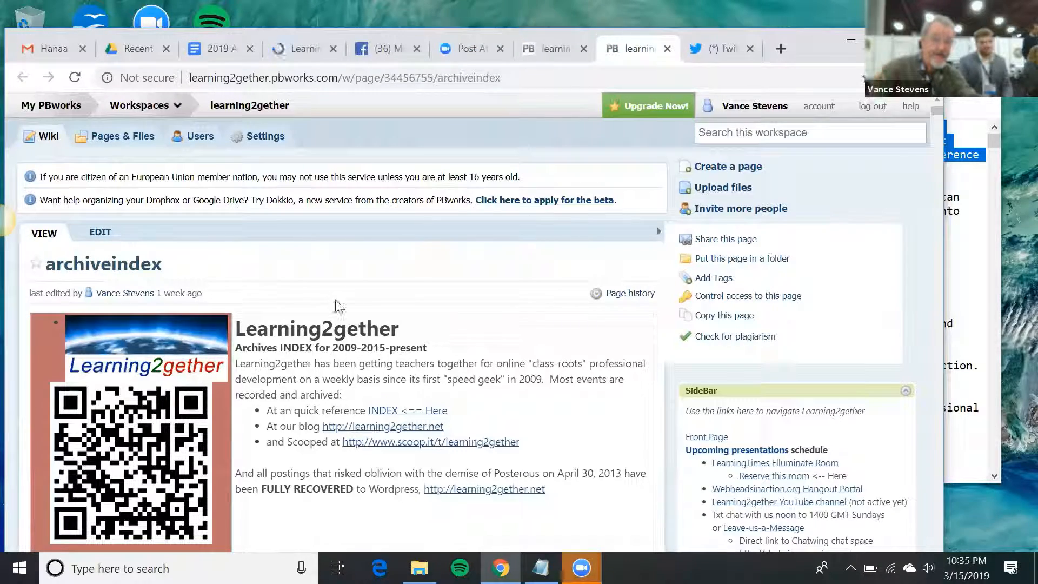
scroll(down, 3)
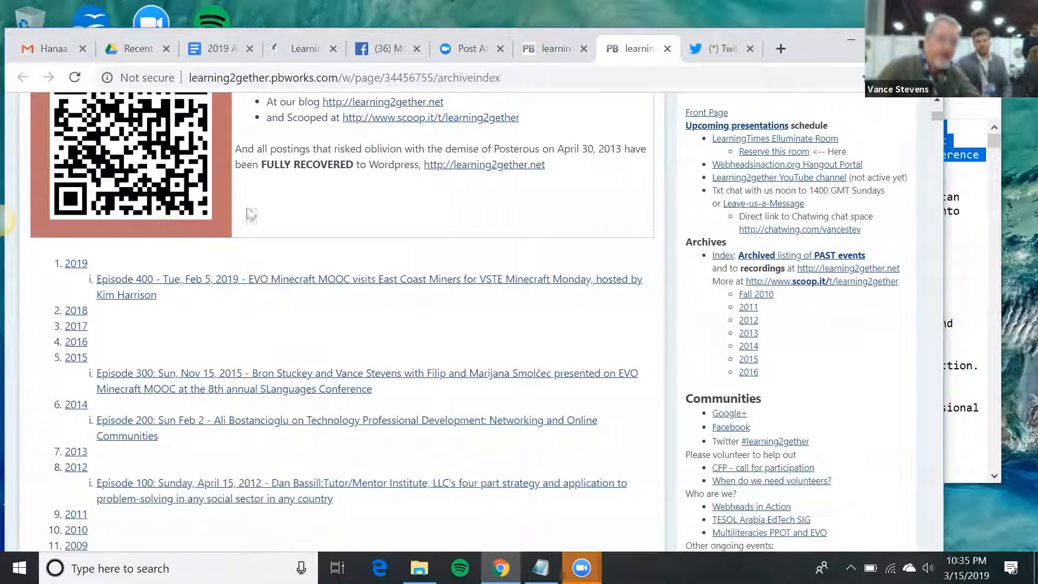
scroll(down, 3)
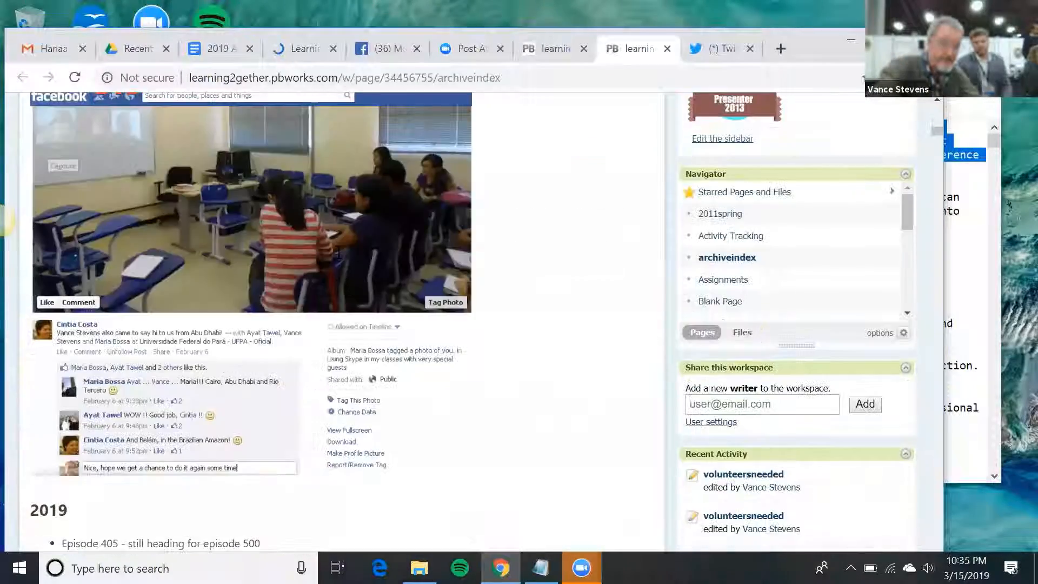
scroll(down, 3)
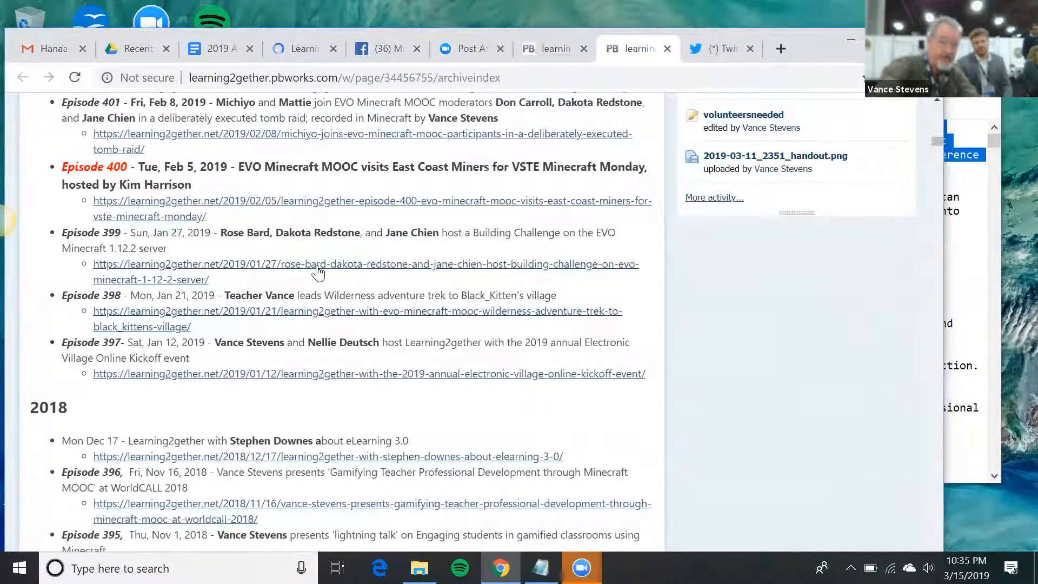
right_click(318, 272)
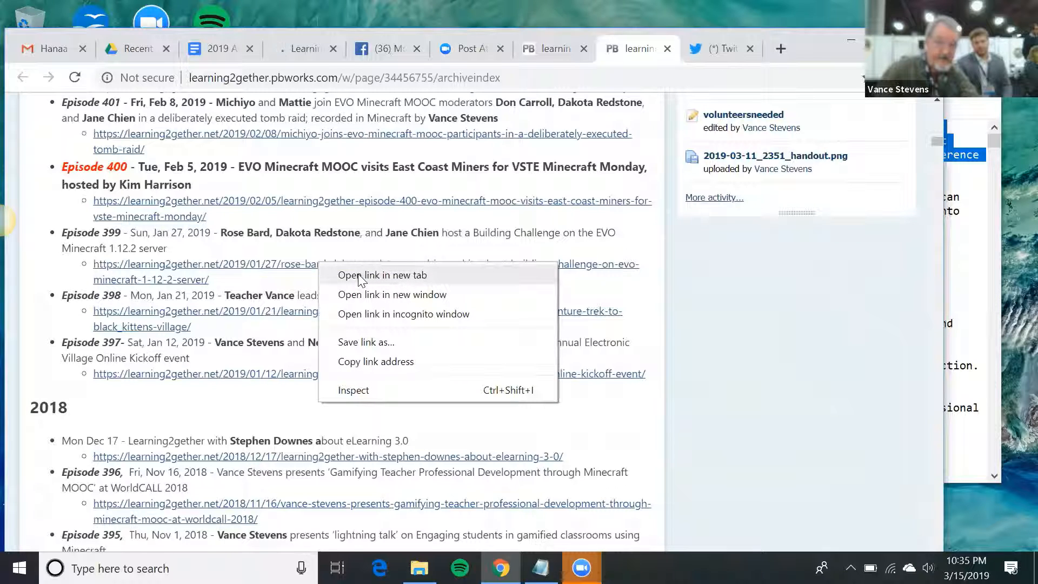
click(382, 275)
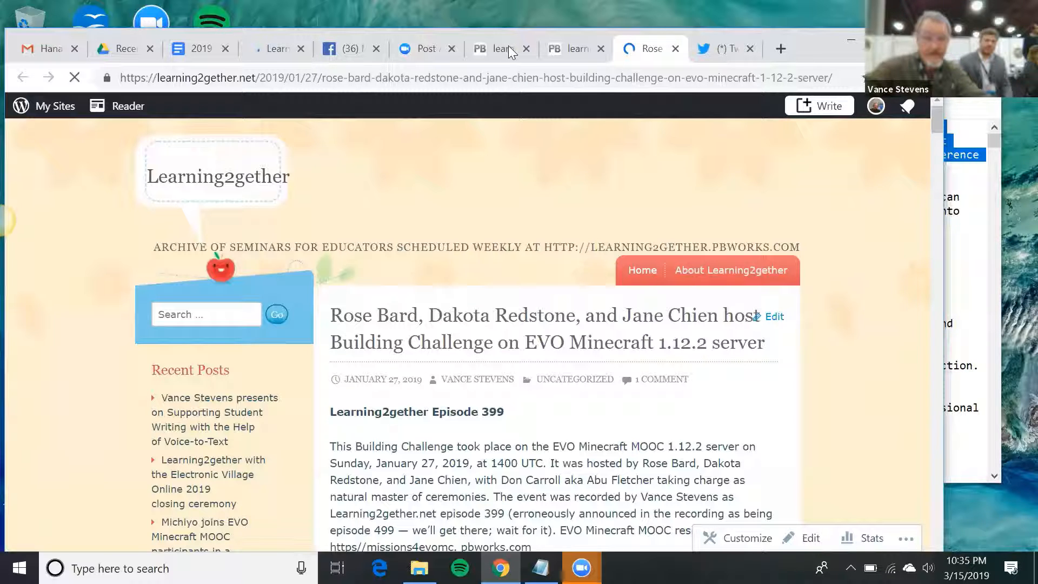
View the Fri Mar 15 Episode 404 EV Classics Fair details on the wiki, then go to Twitter.
click(498, 49)
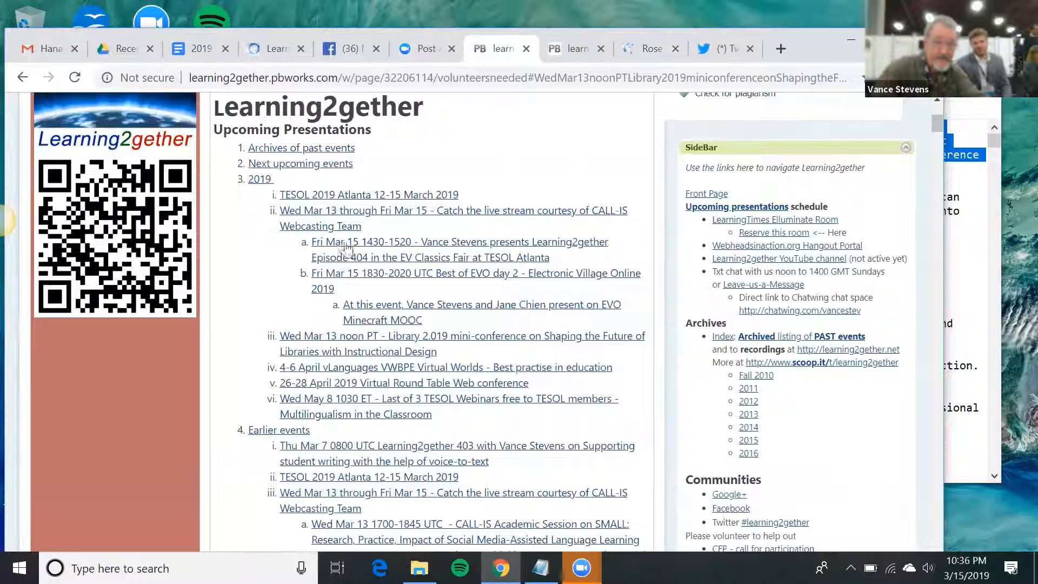
click(453, 211)
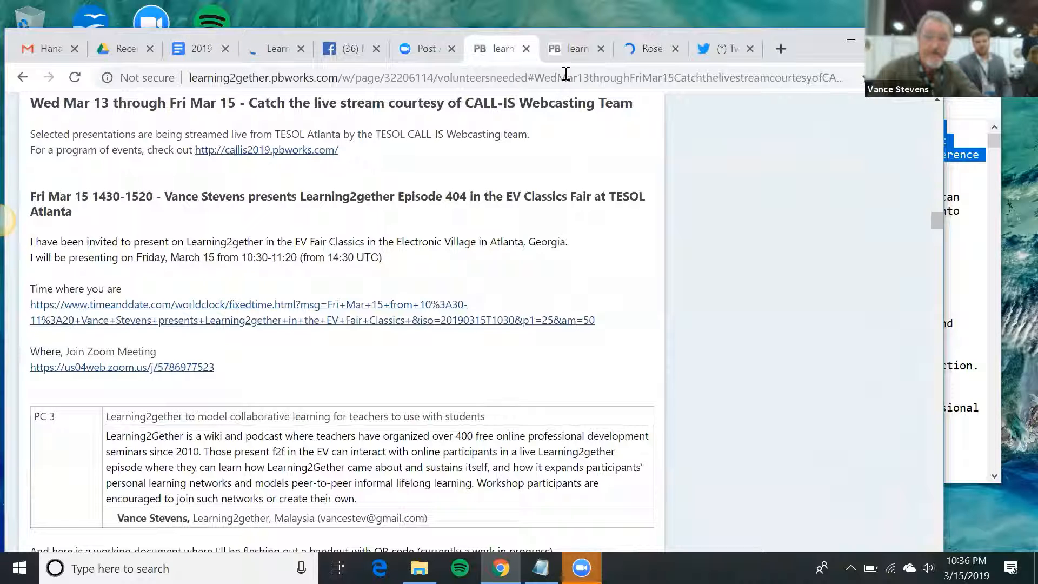
click(721, 48)
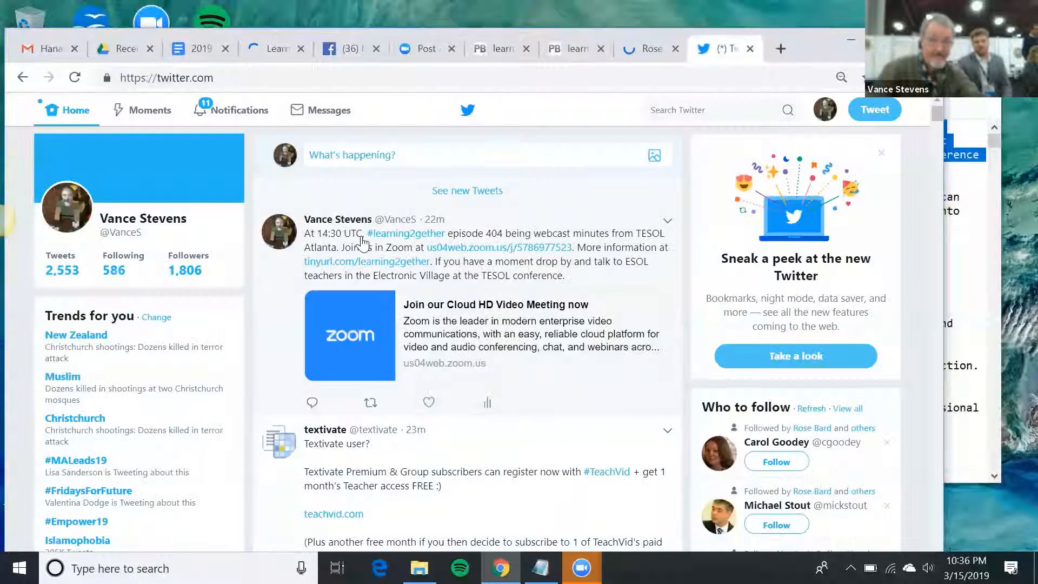
mouse_move(522, 283)
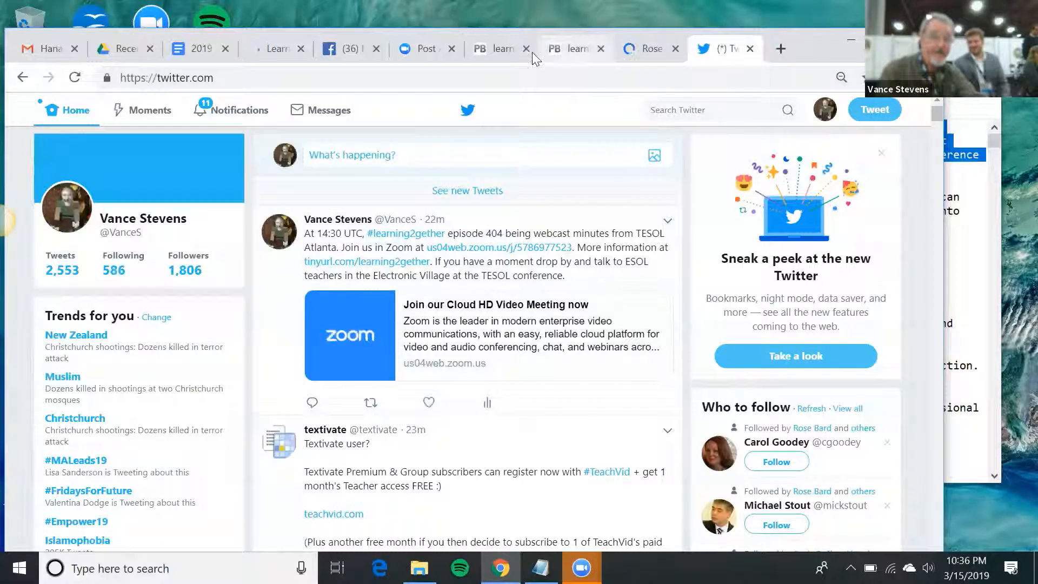
Show the wiki's Announcements of Facebook groups and Google+ communities, then start a new tab.
click(499, 49)
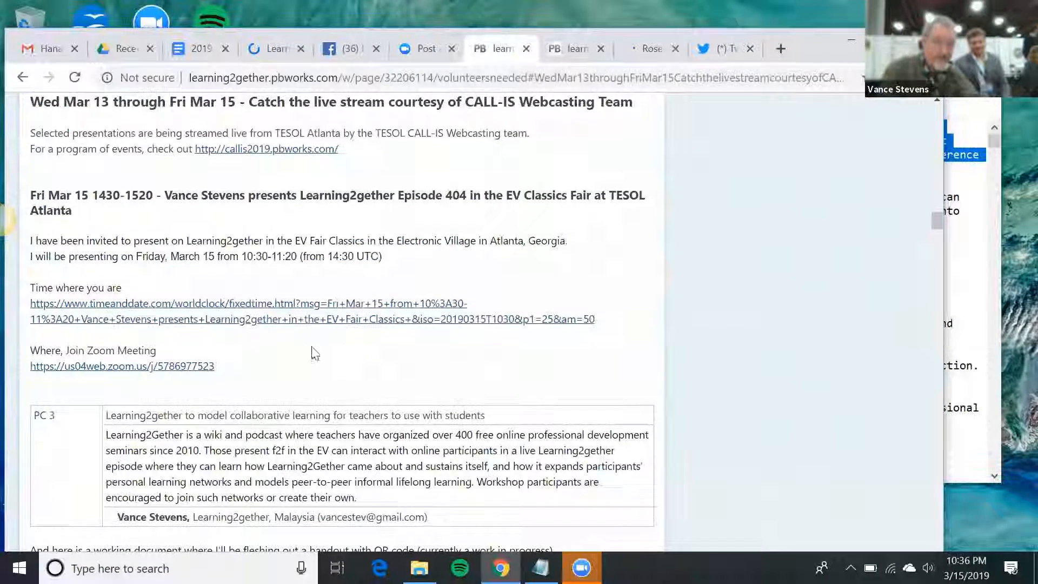
scroll(down, 3)
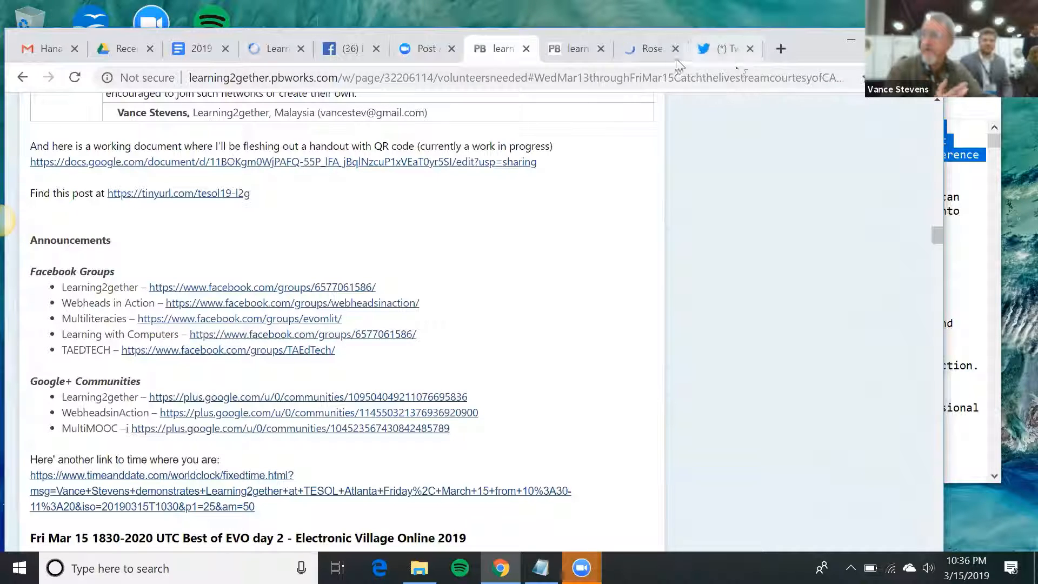
click(779, 49)
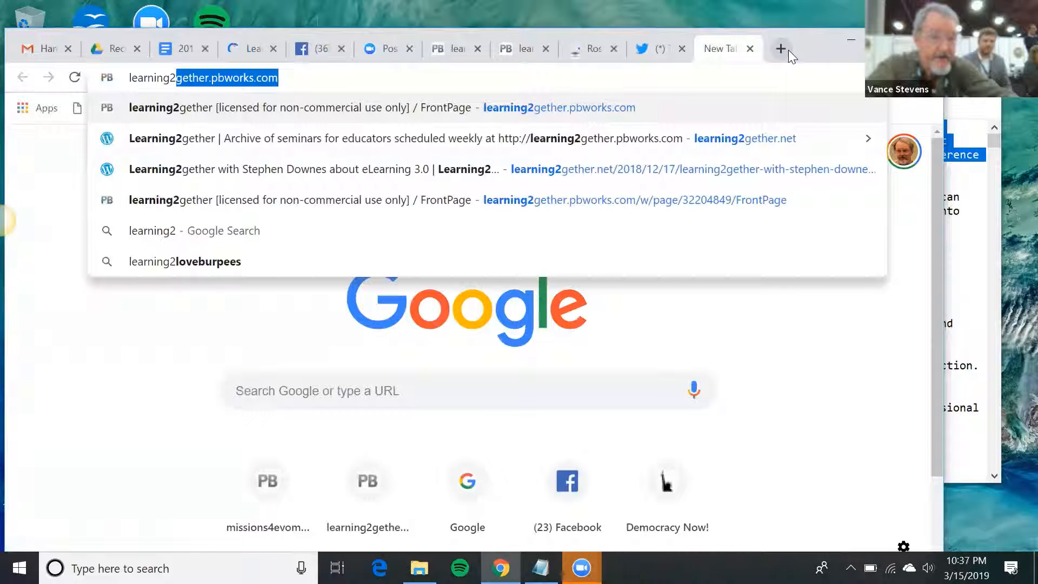
Attempt to visit learning2together.net, which fails to resolve.
text(learning2te)
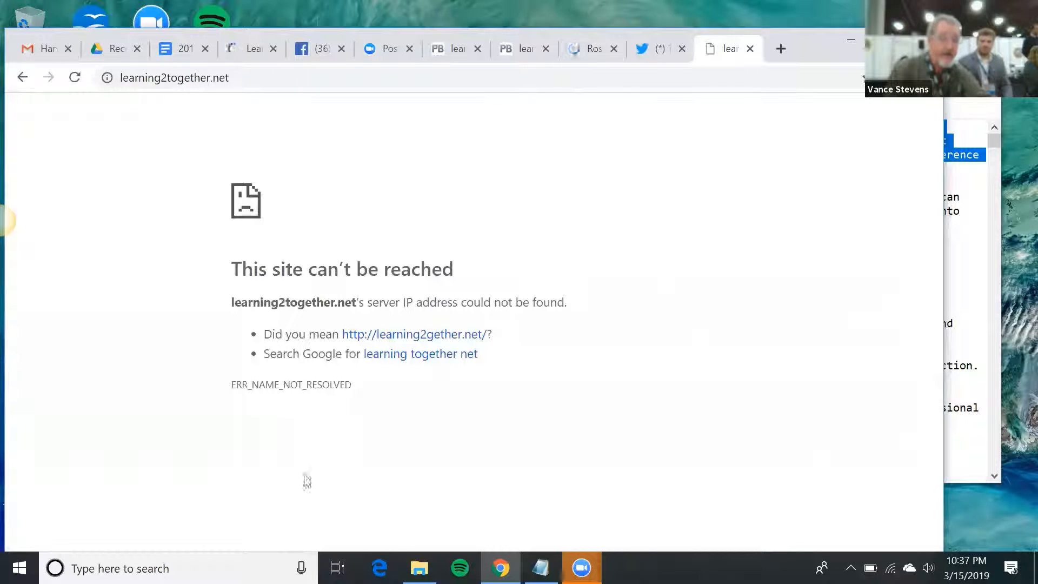
mouse_move(54, 491)
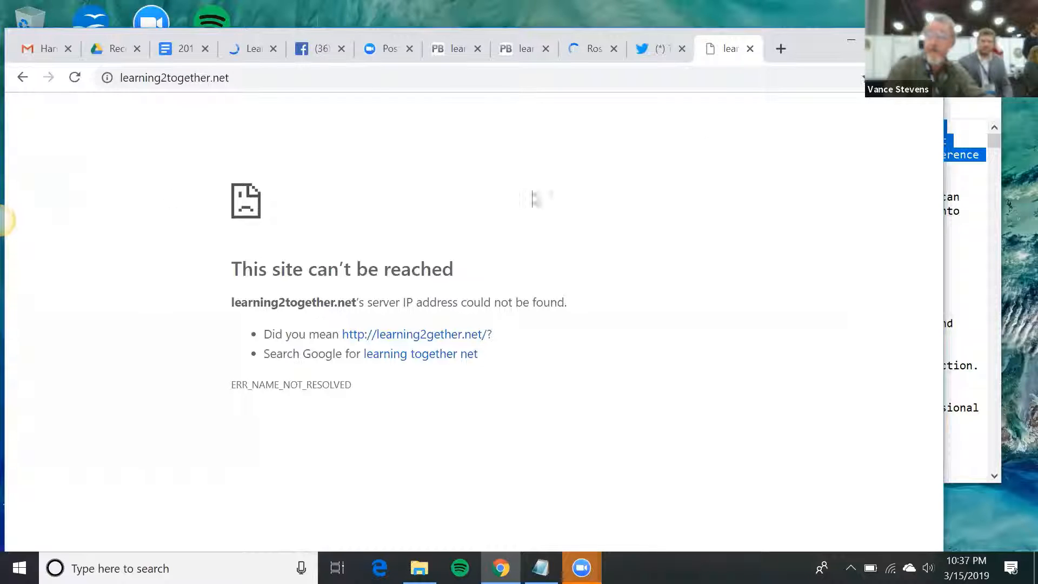
mouse_move(523, 49)
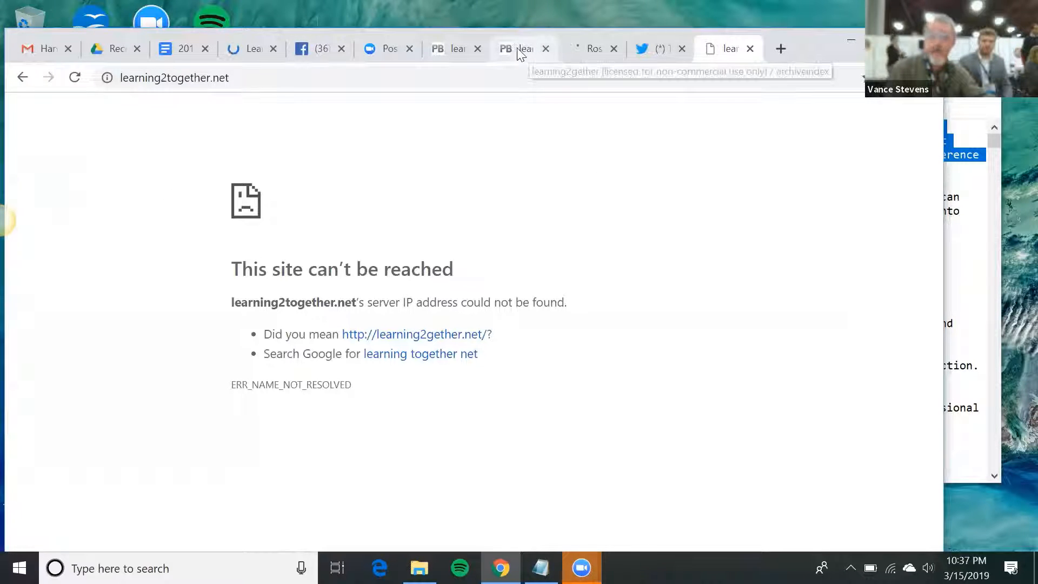
click(520, 48)
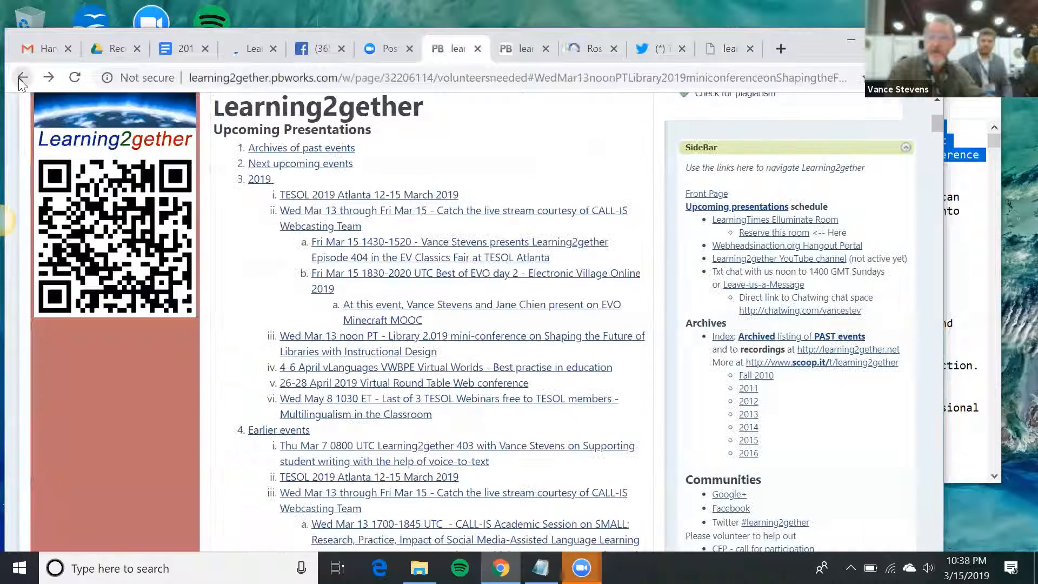
click(22, 78)
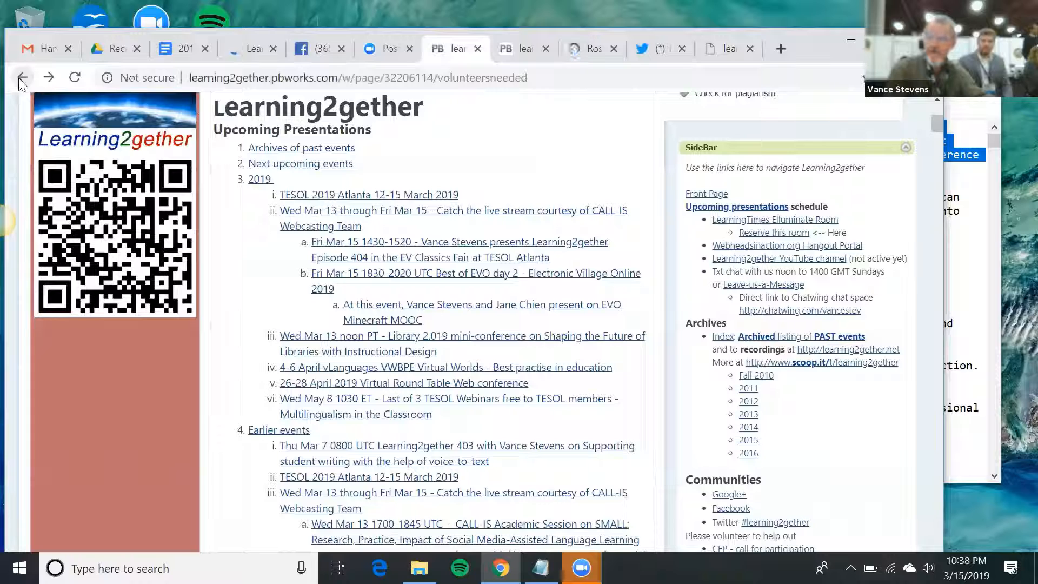
click(728, 49)
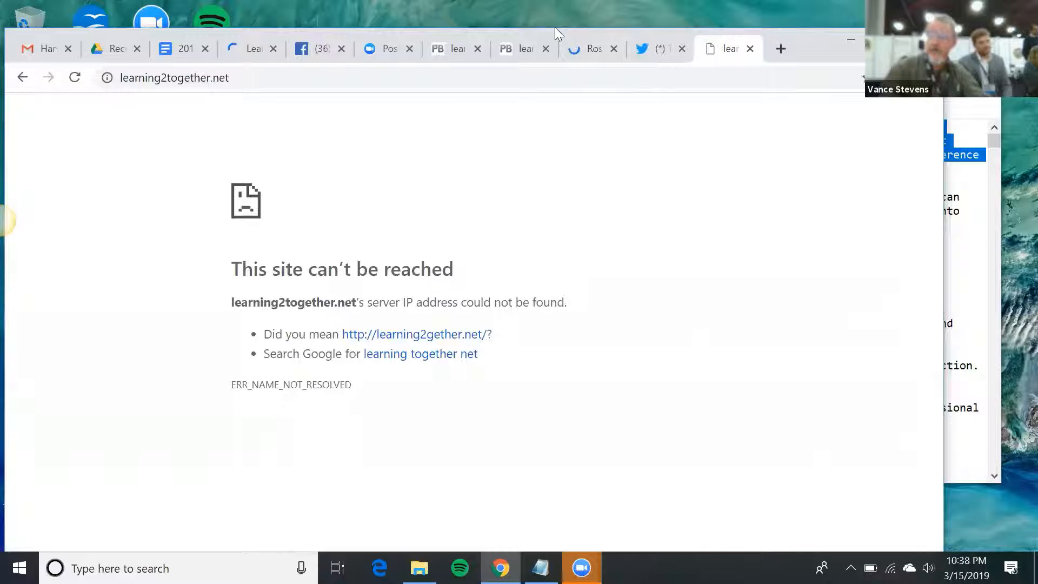
Return to the Google Docs TESOL EV classics fair proposal with its connection links.
click(179, 49)
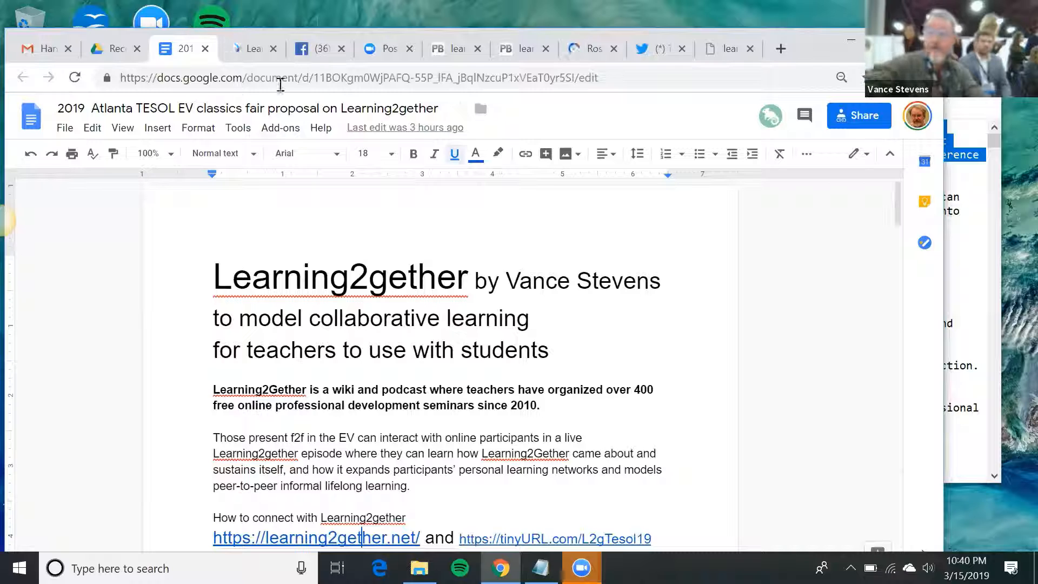
Bring up the PBworks archive index listing episodes 395–401.
click(455, 48)
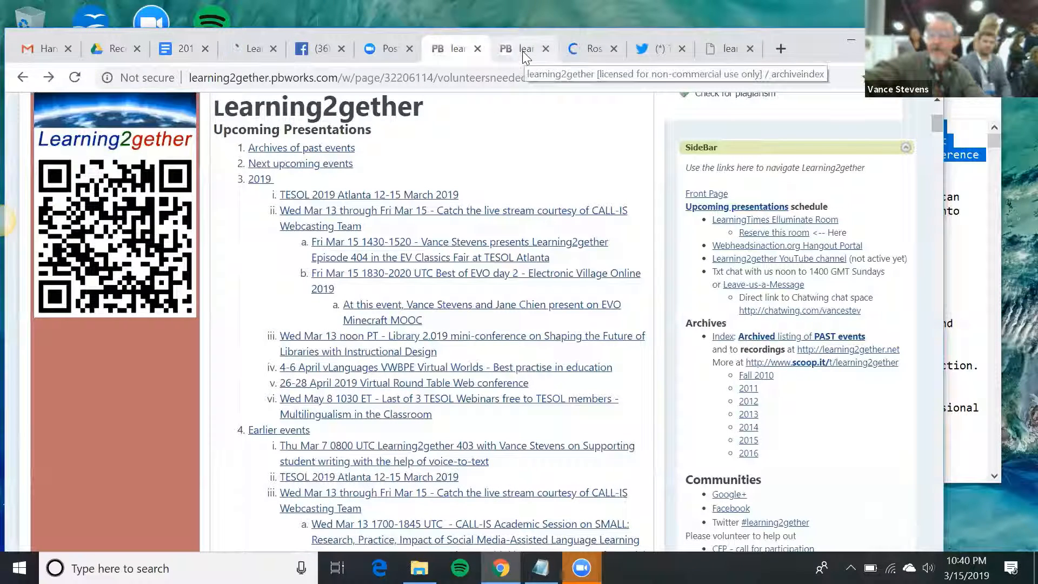
click(526, 48)
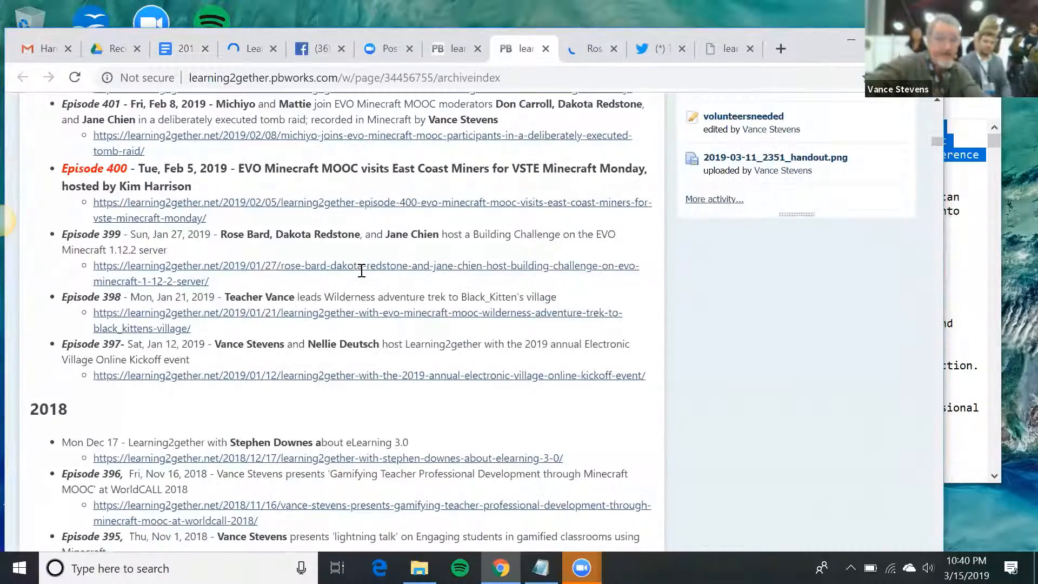
Scroll the archive index back through 2015–2013 to the 2009 Episode 1 Speedgeek.
scroll(down, 3)
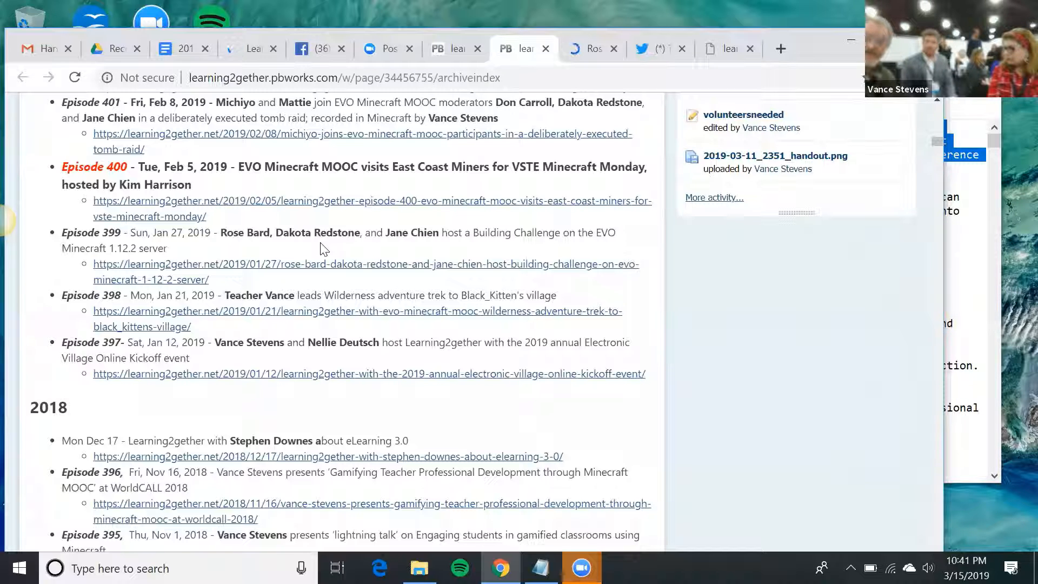
scroll(down, 3)
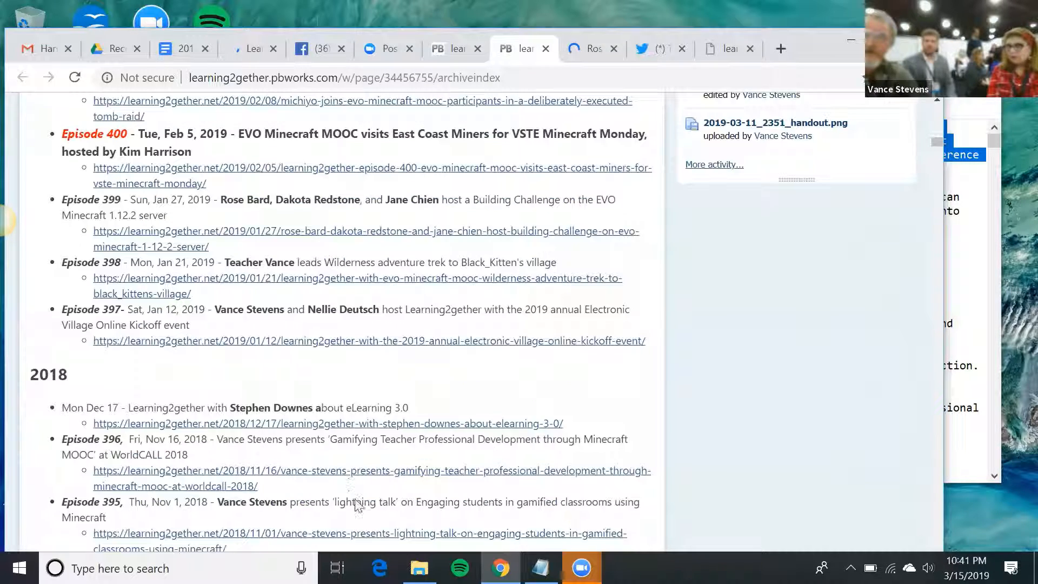
scroll(down, 3)
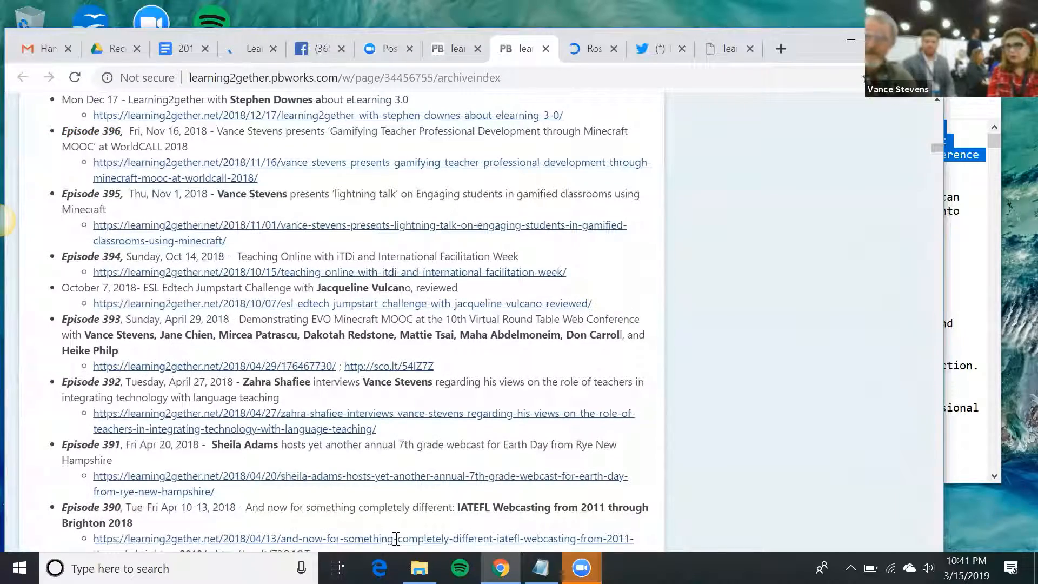
scroll(down, 3)
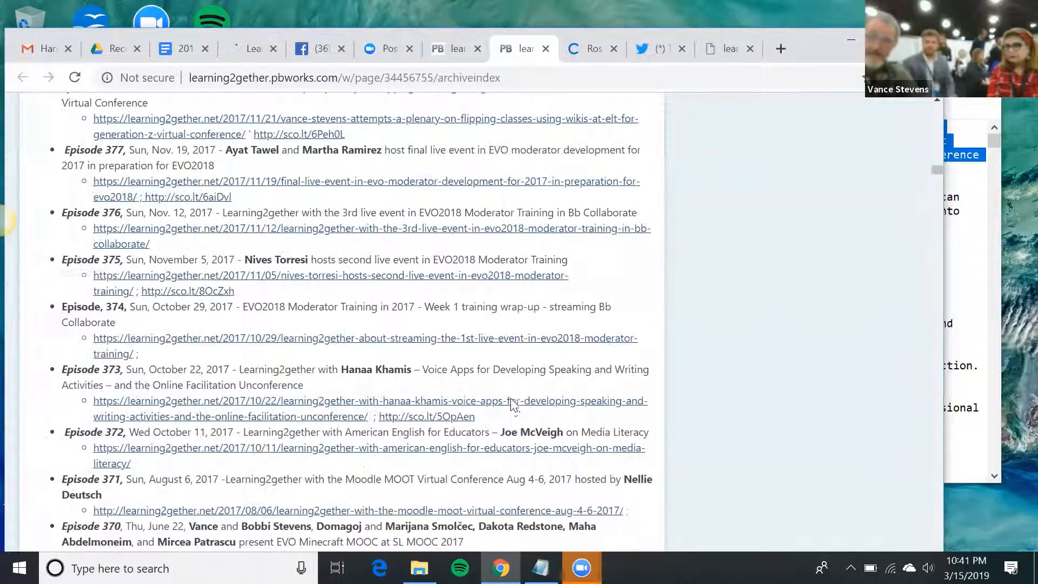
scroll(down, 3)
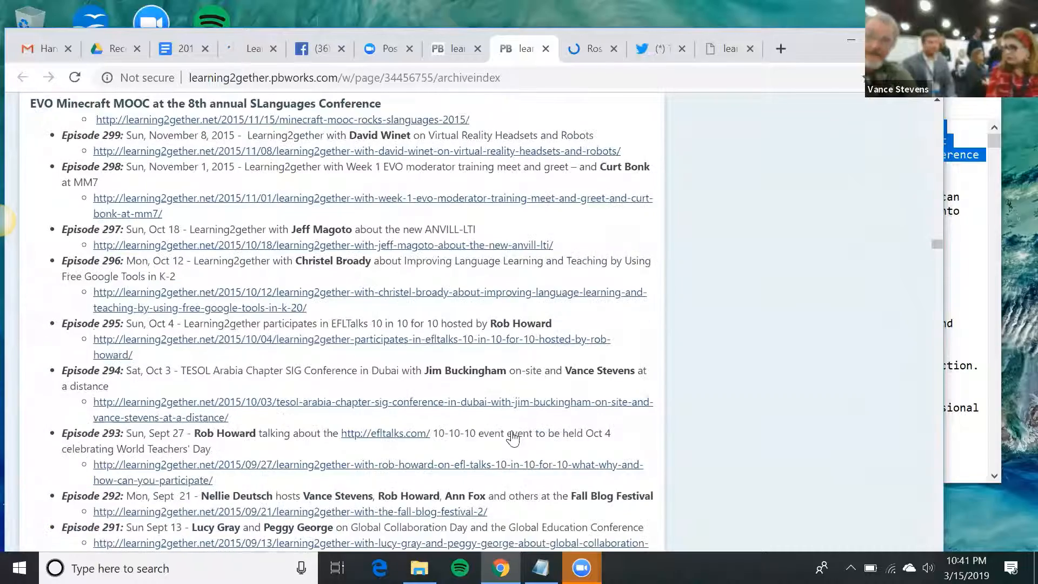
scroll(down, 3)
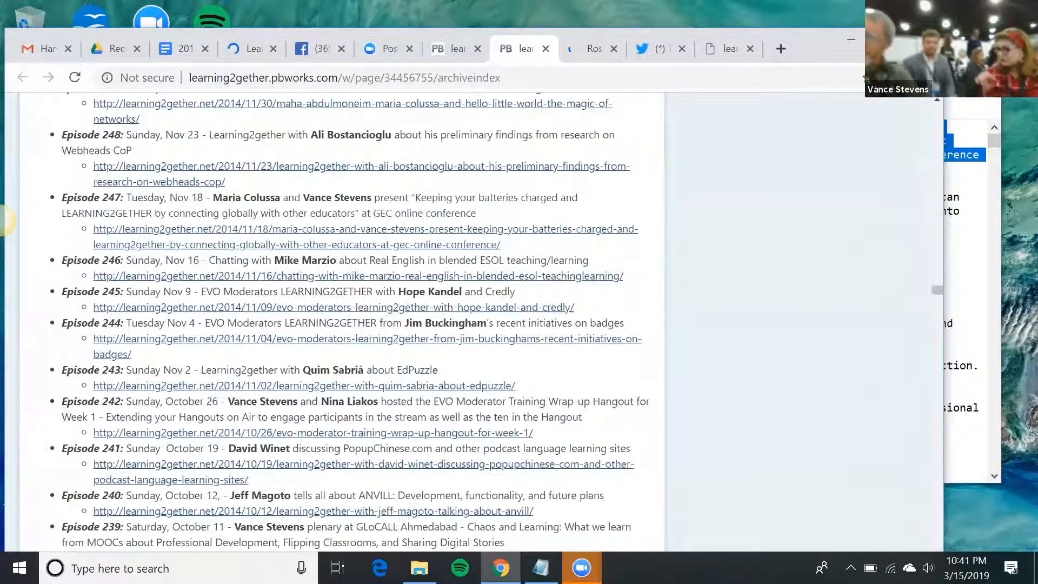
scroll(down, 3)
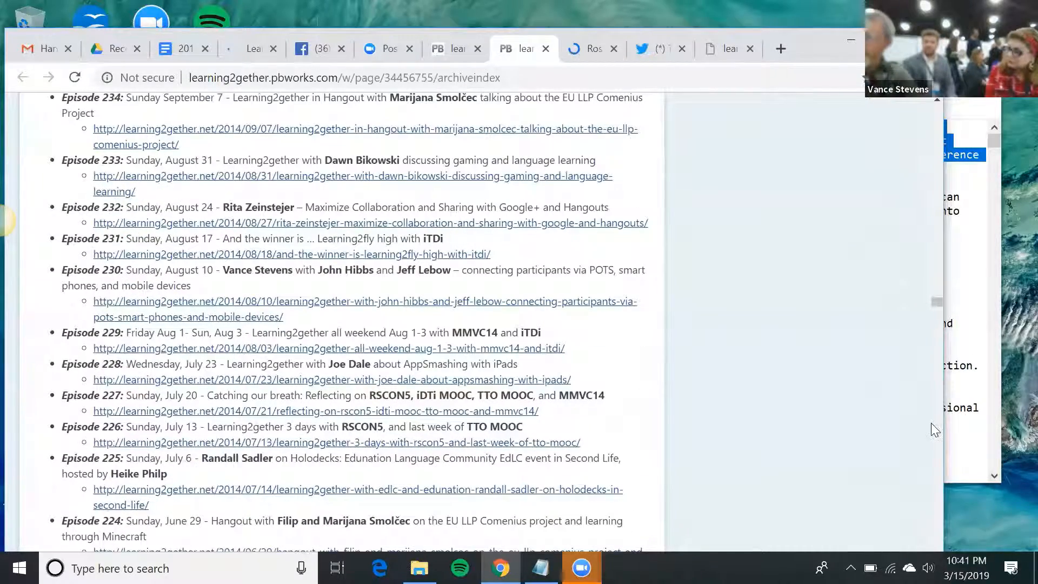
scroll(down, 3)
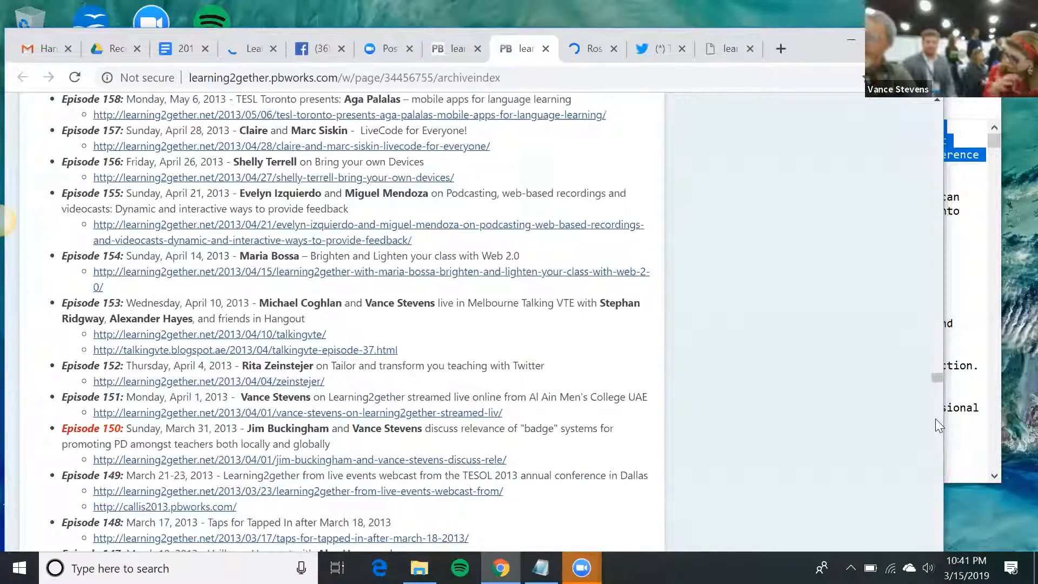
scroll(down, 3)
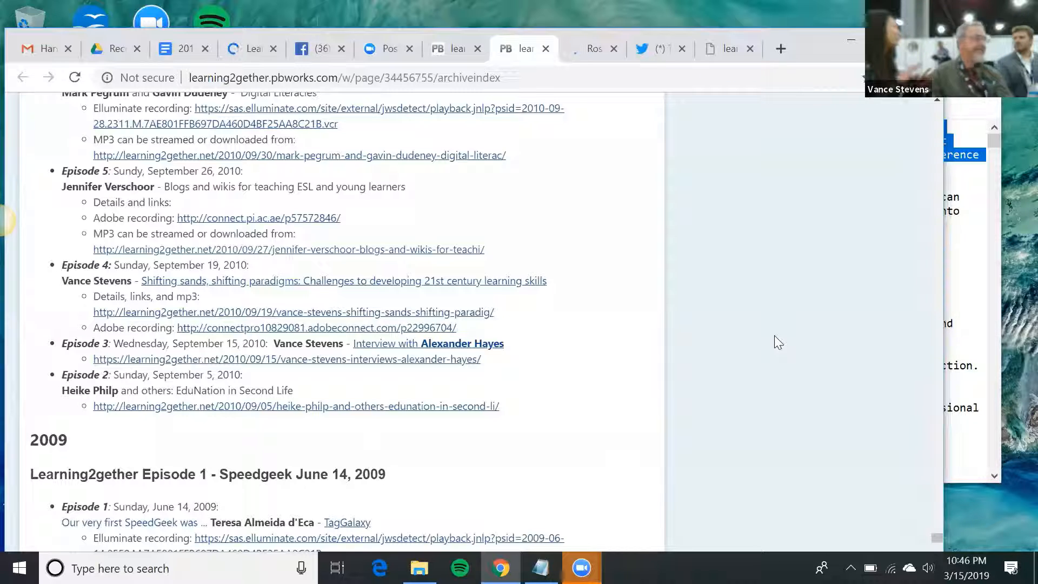
mouse_move(749, 213)
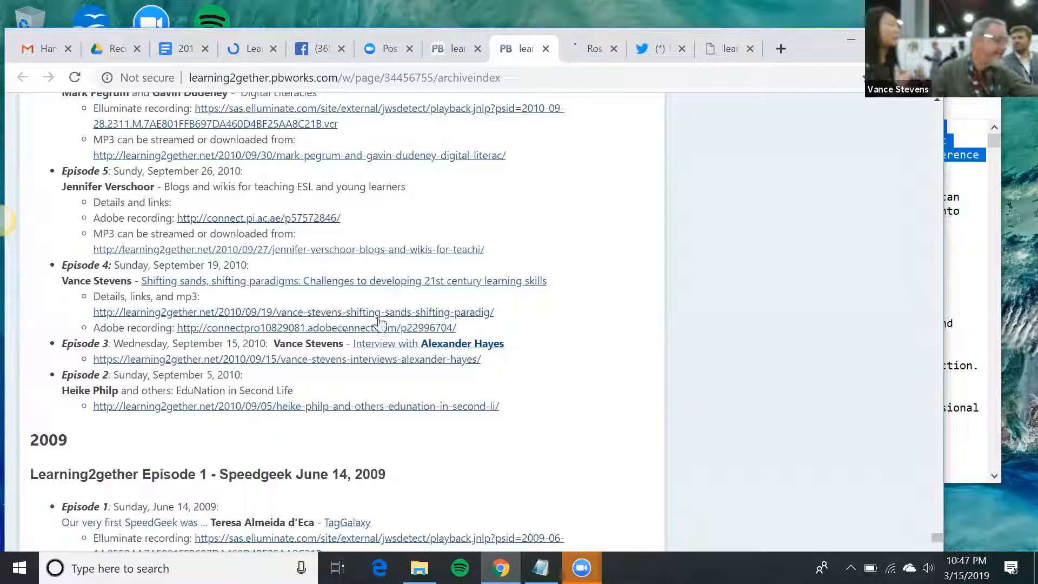
mouse_move(403, 323)
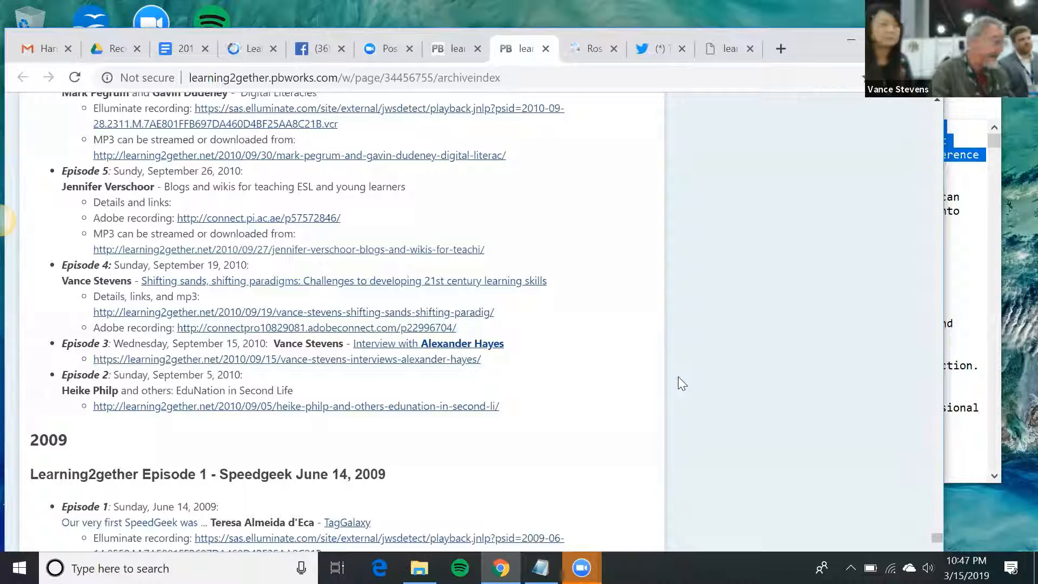
mouse_move(499, 93)
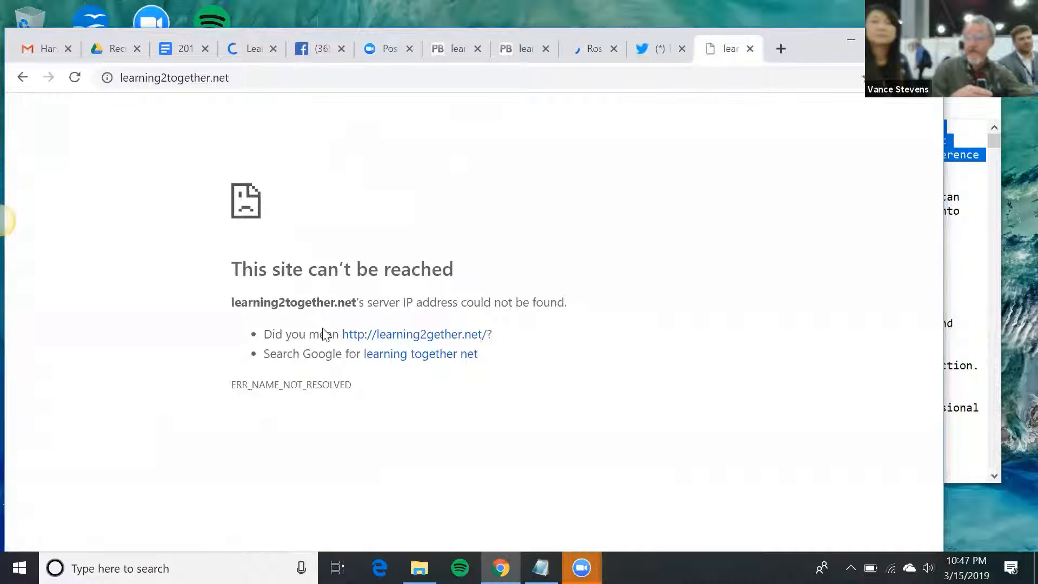
Reload the unreachable learning2together.net tab, then switch back to the PBworks archive tab.
click(75, 78)
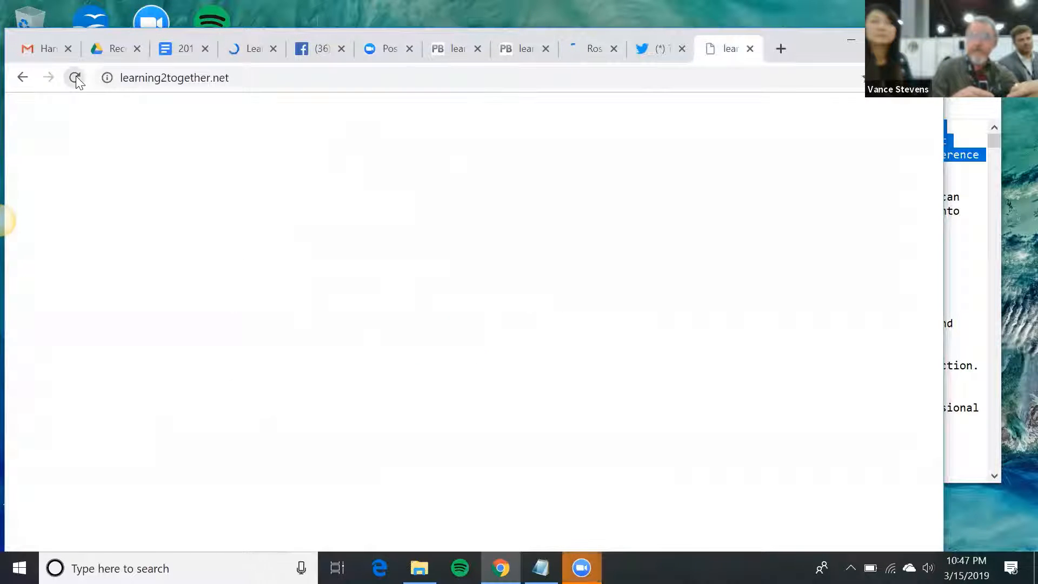
click(75, 78)
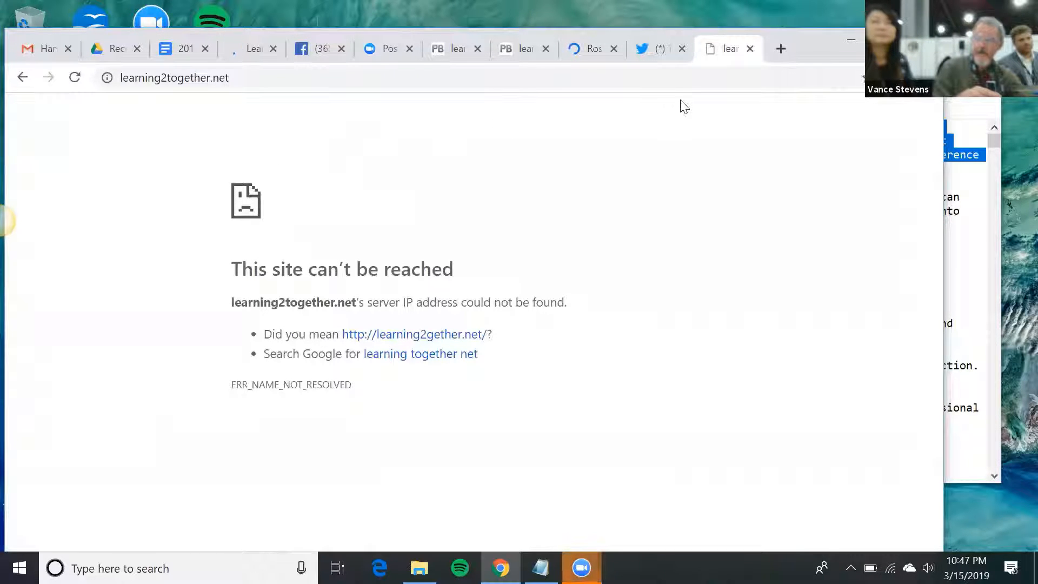
mouse_move(523, 48)
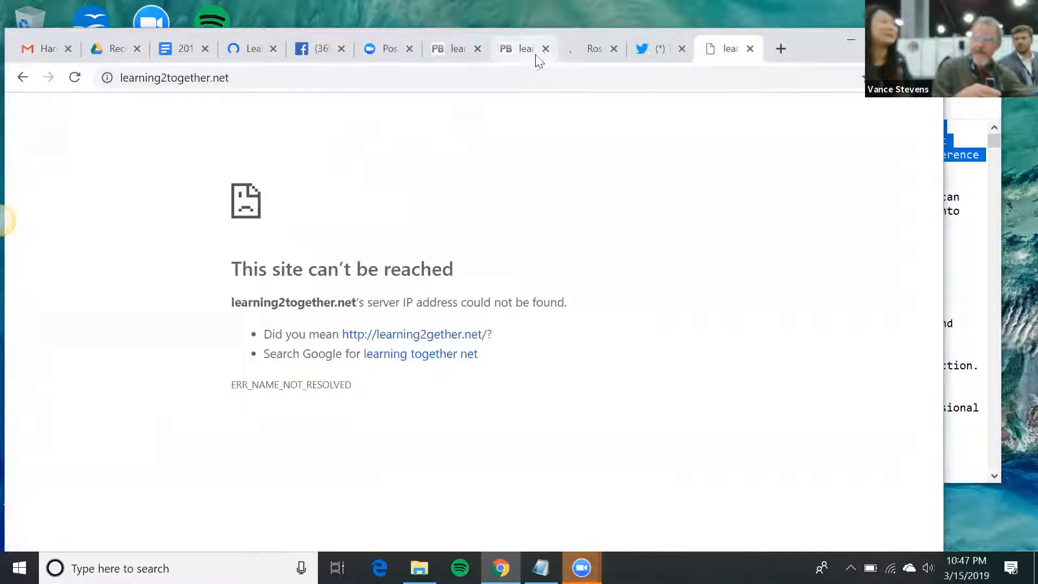
click(522, 48)
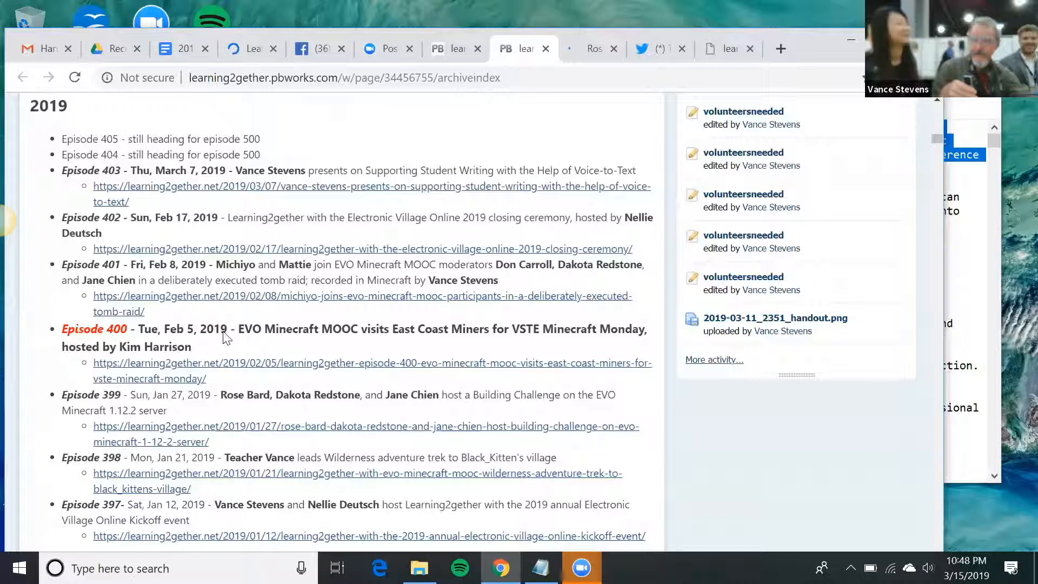
Bring up link options for the Episode 399 Building Challenge post in the 2019 list.
right_click(229, 337)
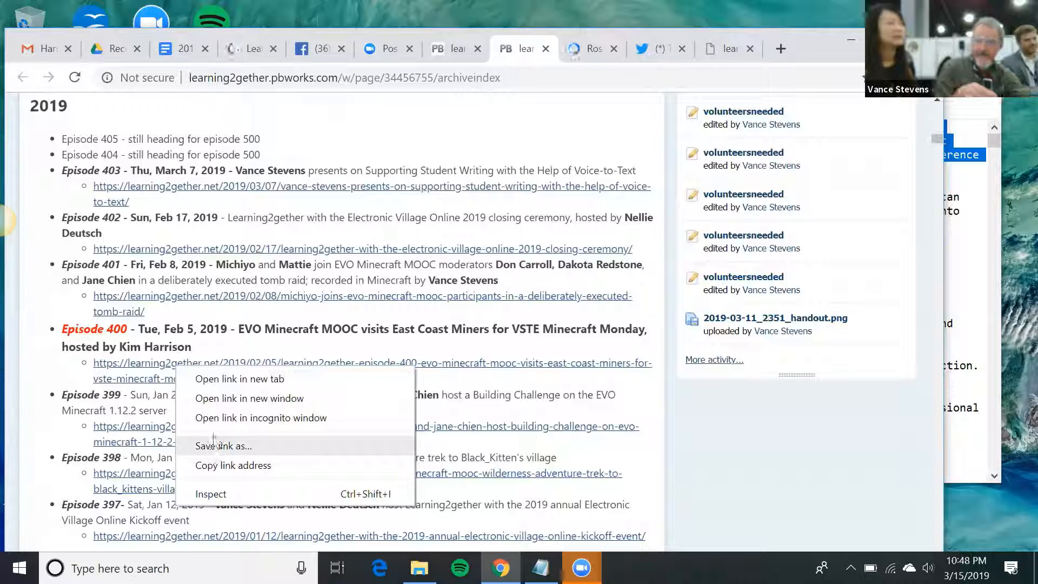
mouse_move(240, 378)
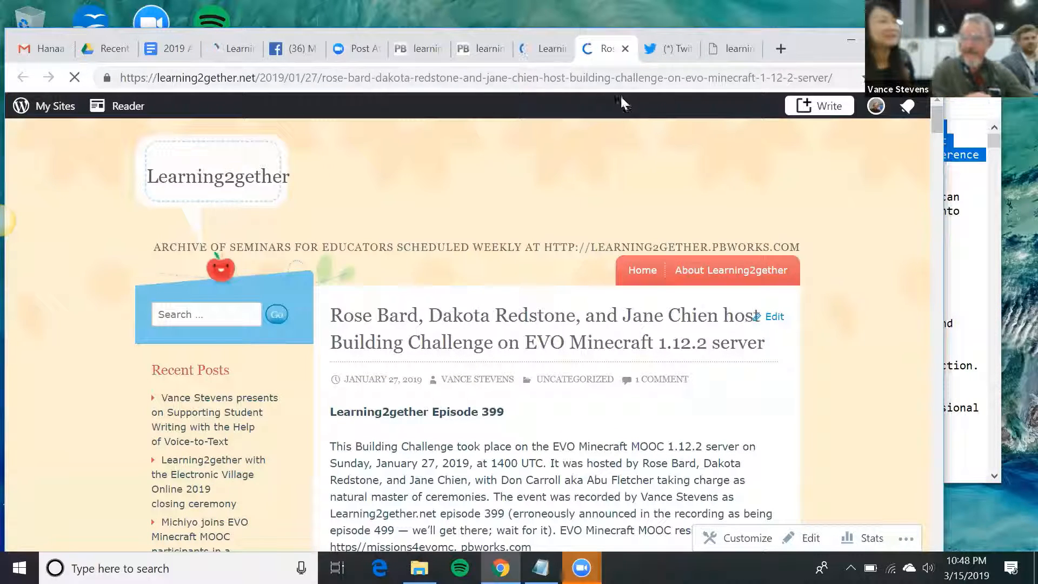
Scroll down the Episode 399 post to its embedded Minecraft recording video.
scroll(down, 3)
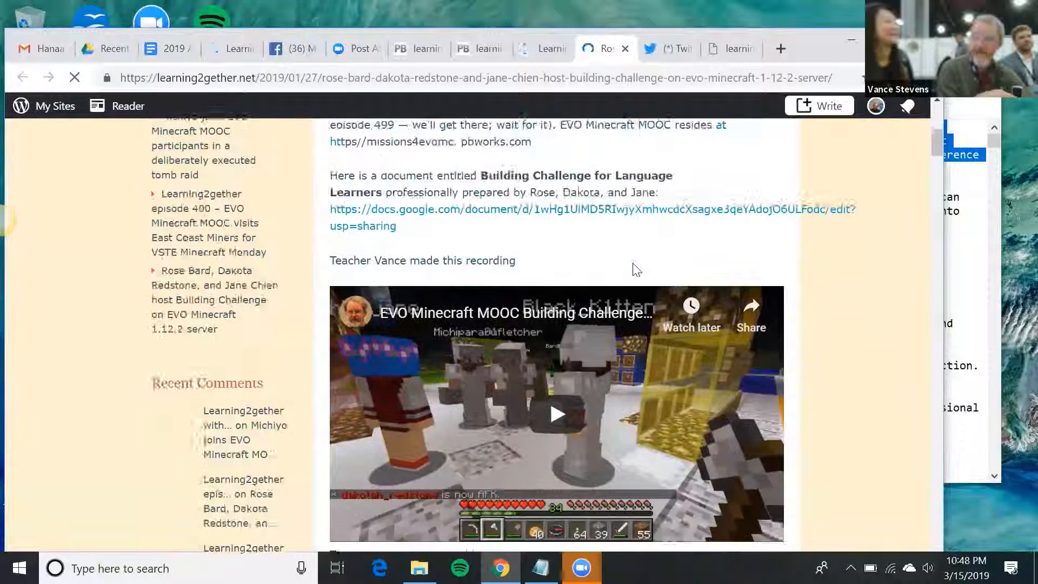
scroll(down, 3)
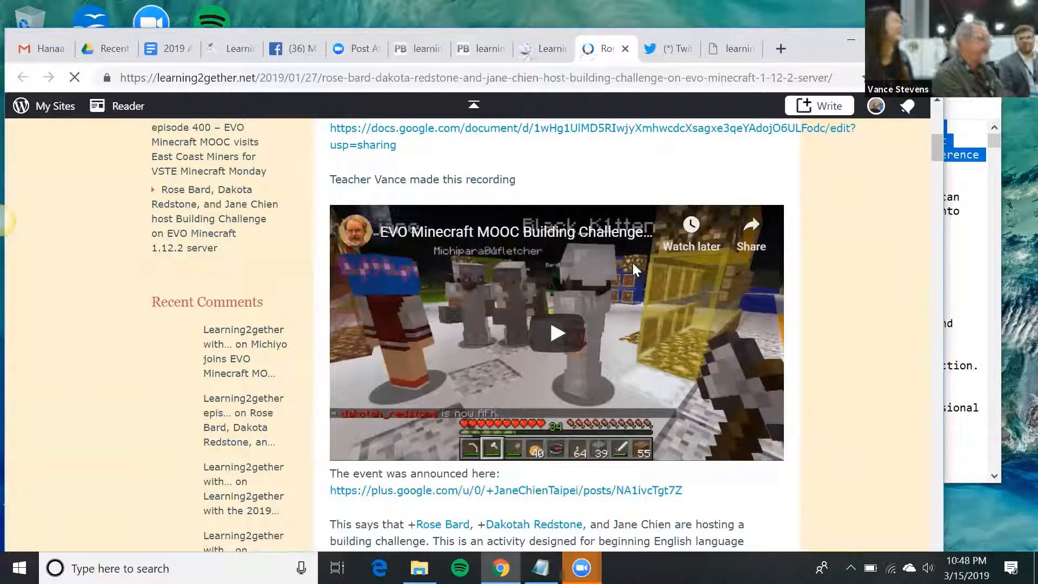